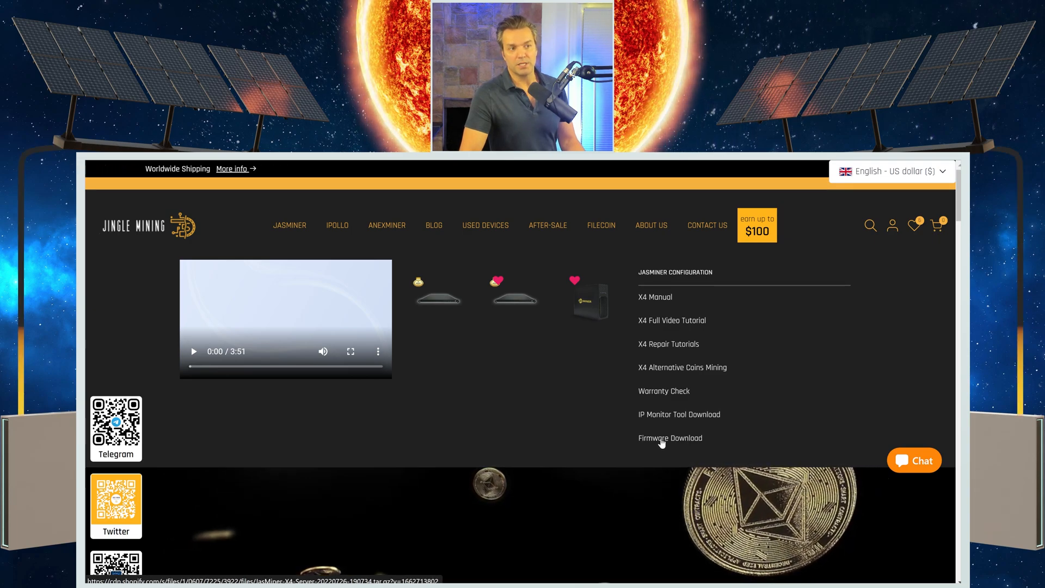
Go to the Firmware Download entry under Jingle Mining's Jasminer Configuration menu
left_click(670, 437)
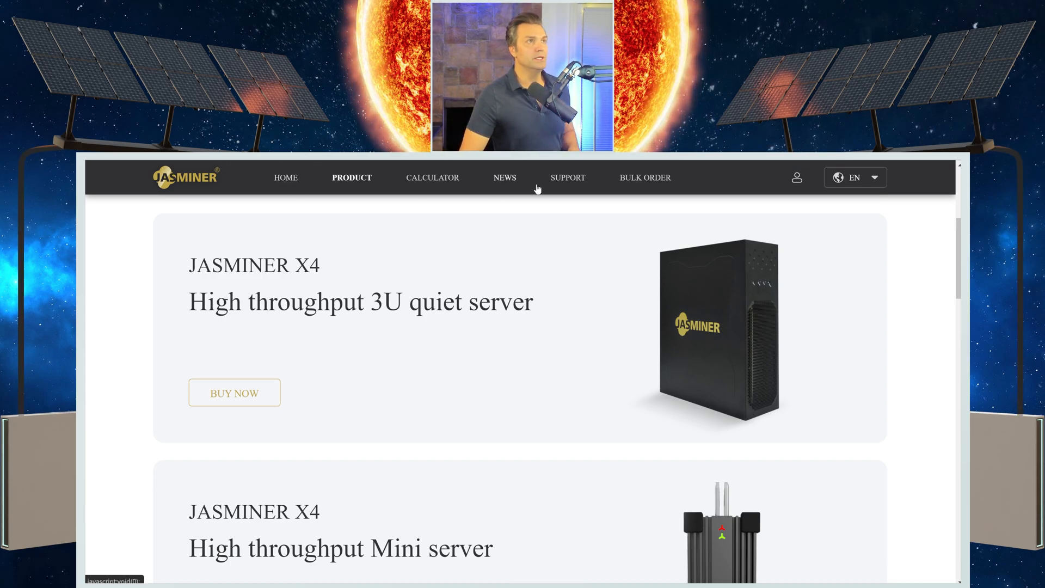
mouse_move(619, 187)
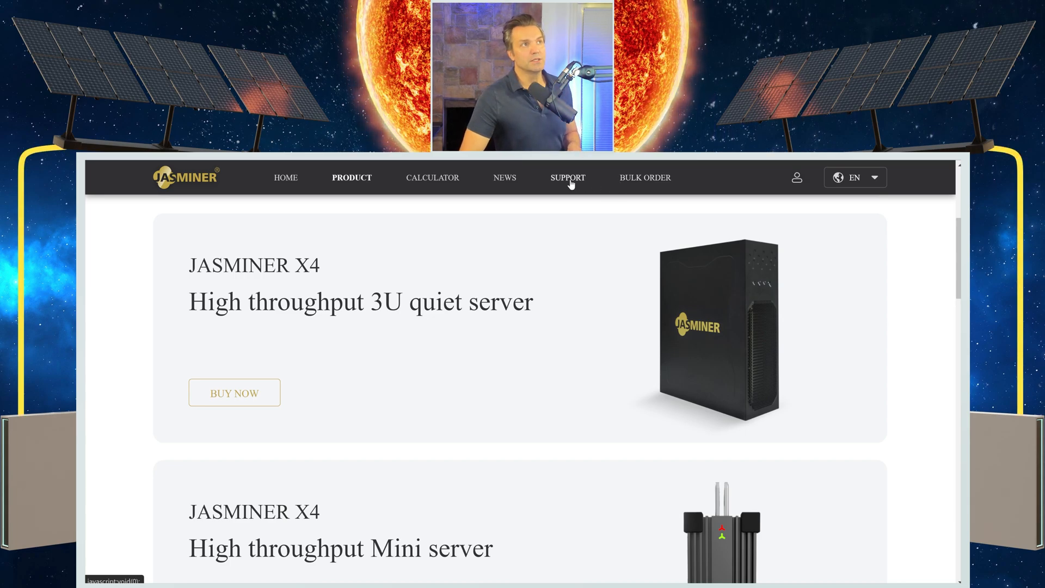
Reach the Product Installation Guide And Firmware page from Jasminer's Support section
left_click(566, 177)
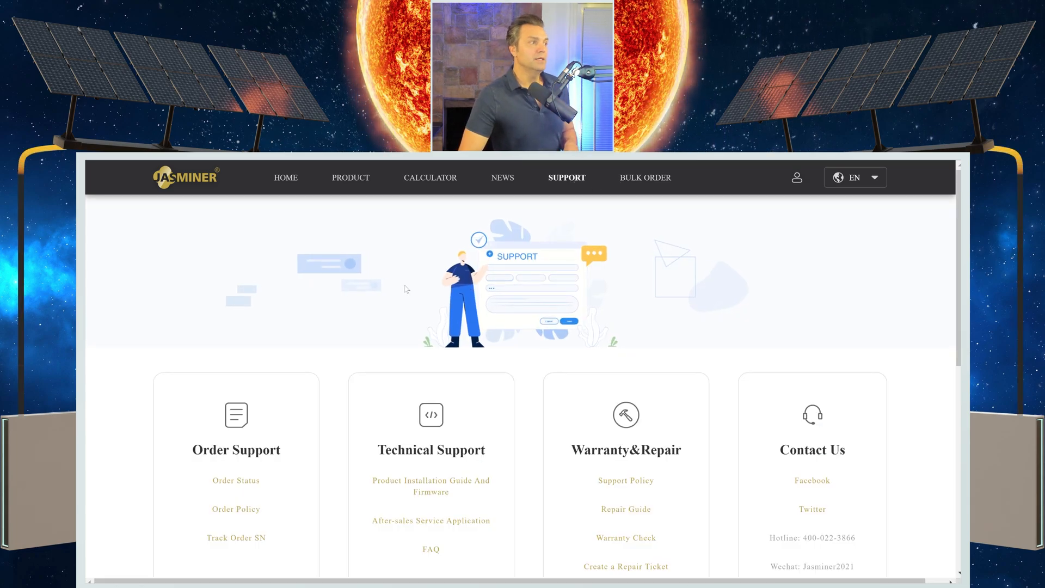
scroll("down", 3)
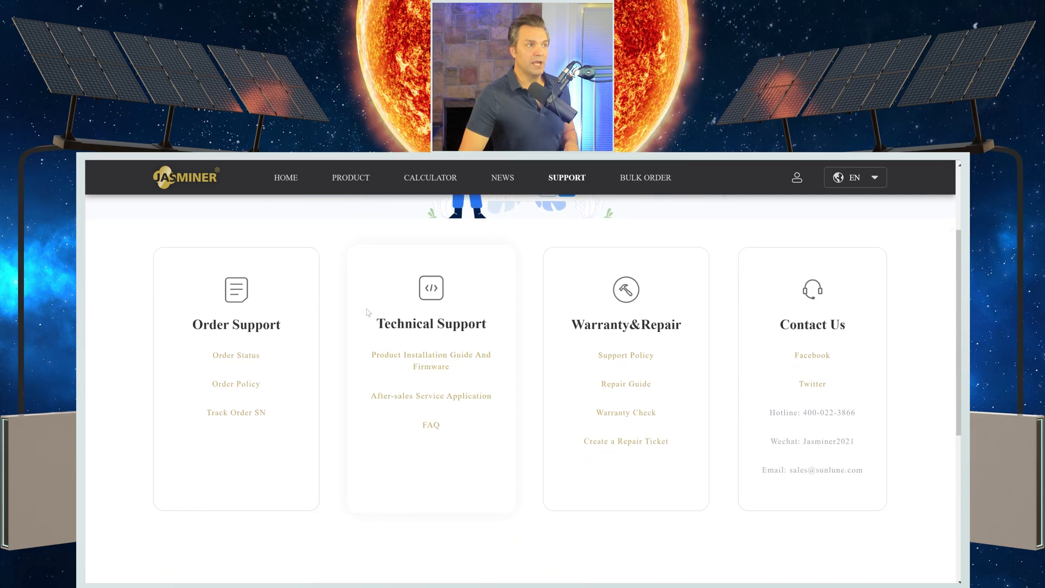
mouse_move(395, 362)
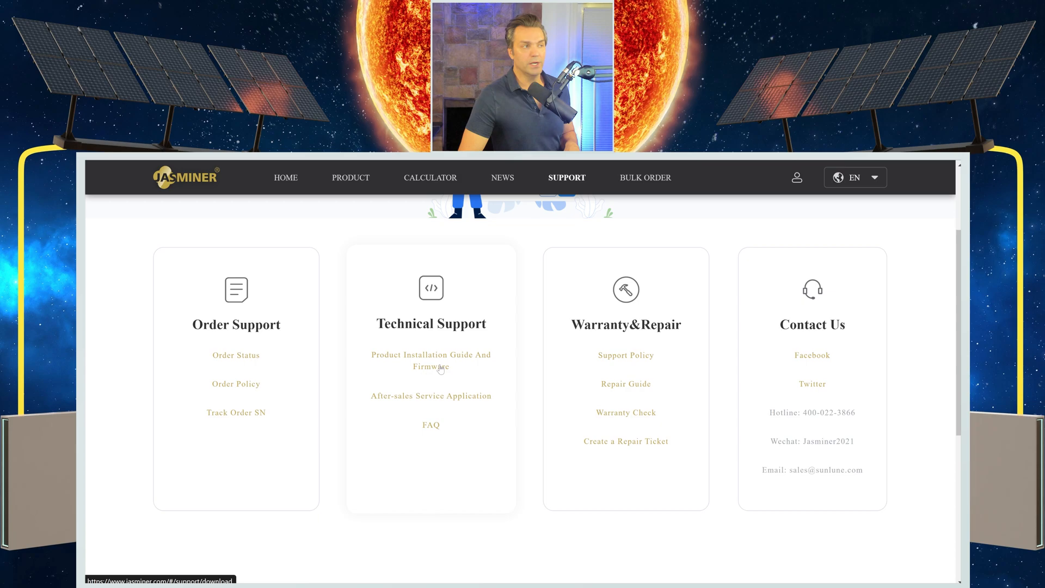
left_click(431, 360)
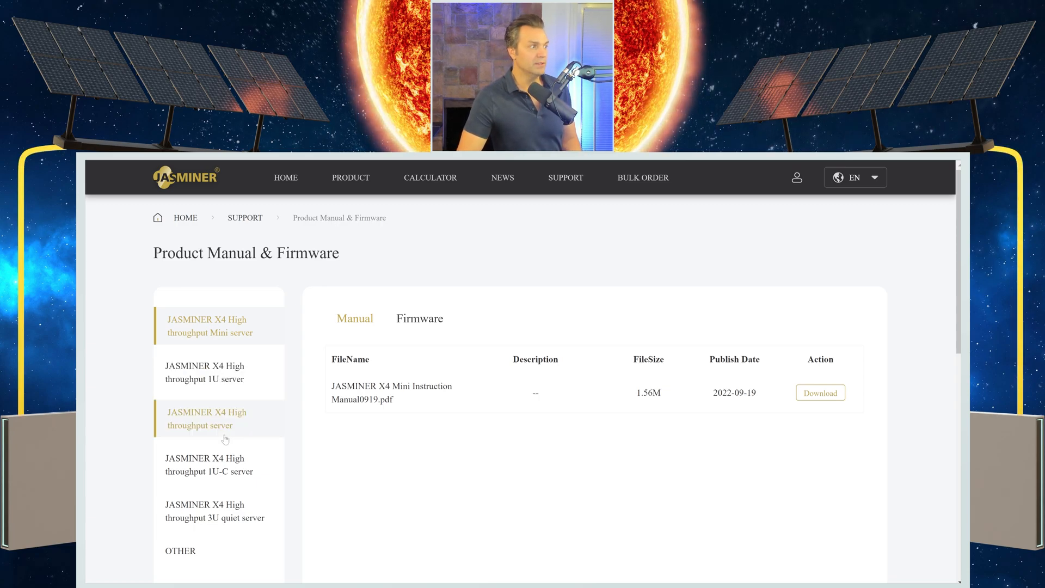
Show the firmware list for the JASMINER X4 High throughput 3U quiet server
left_click(214, 511)
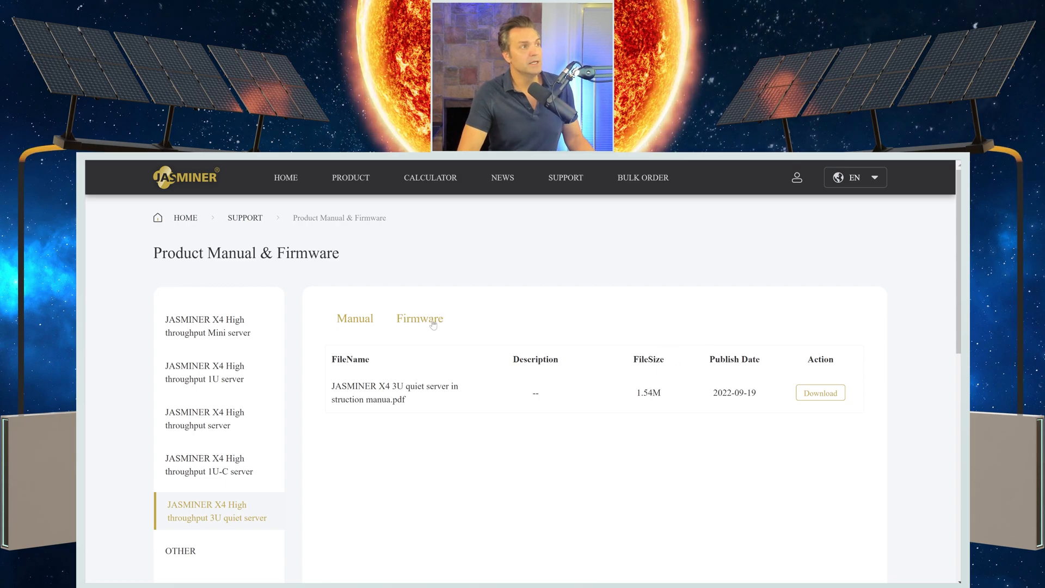
left_click(421, 318)
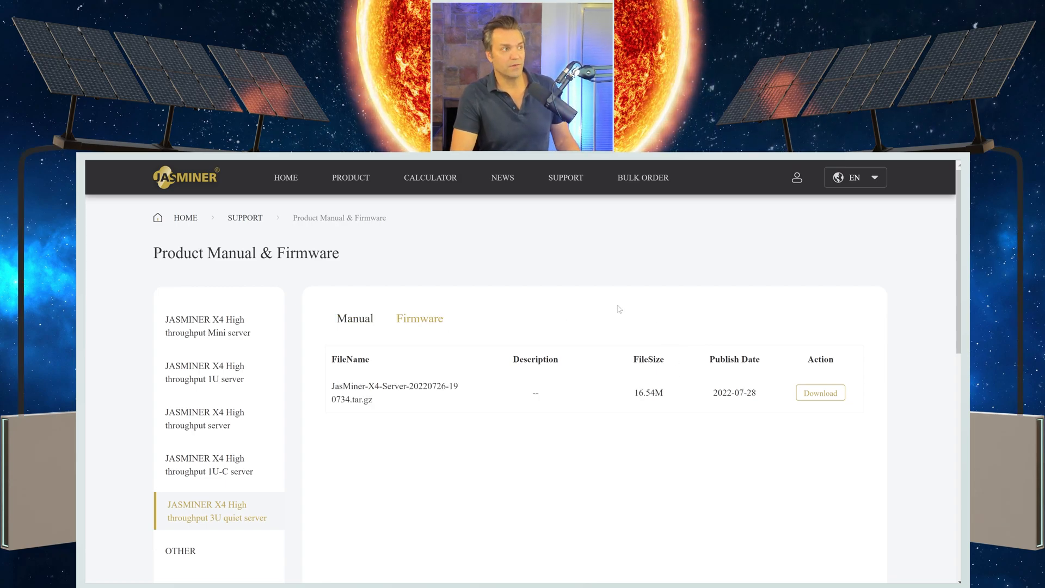
mouse_move(709, 433)
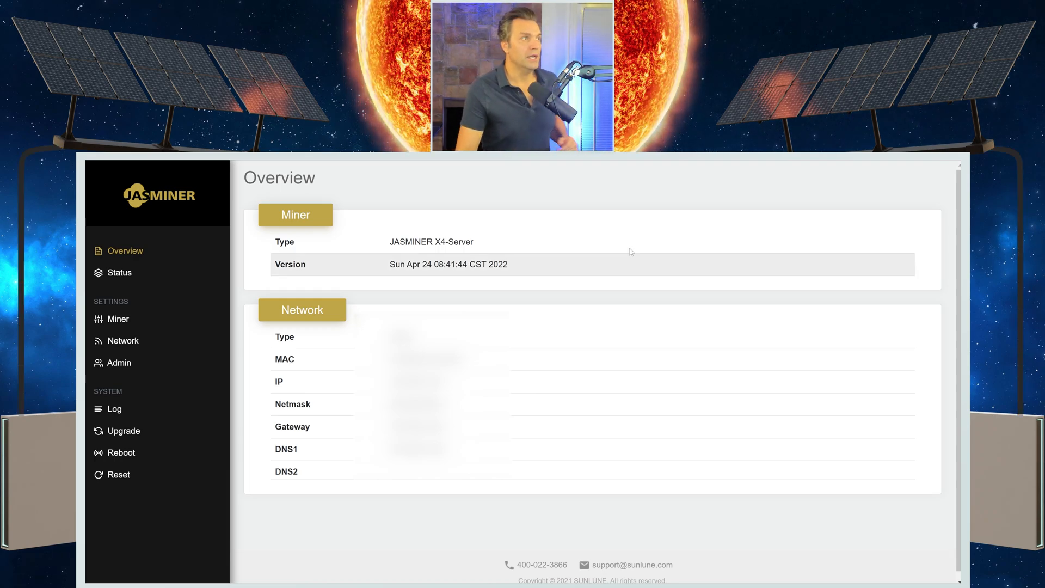
Highlight the Apr 24 2022 version date on Overview, then go to the Upgrade page
double_click(288, 264)
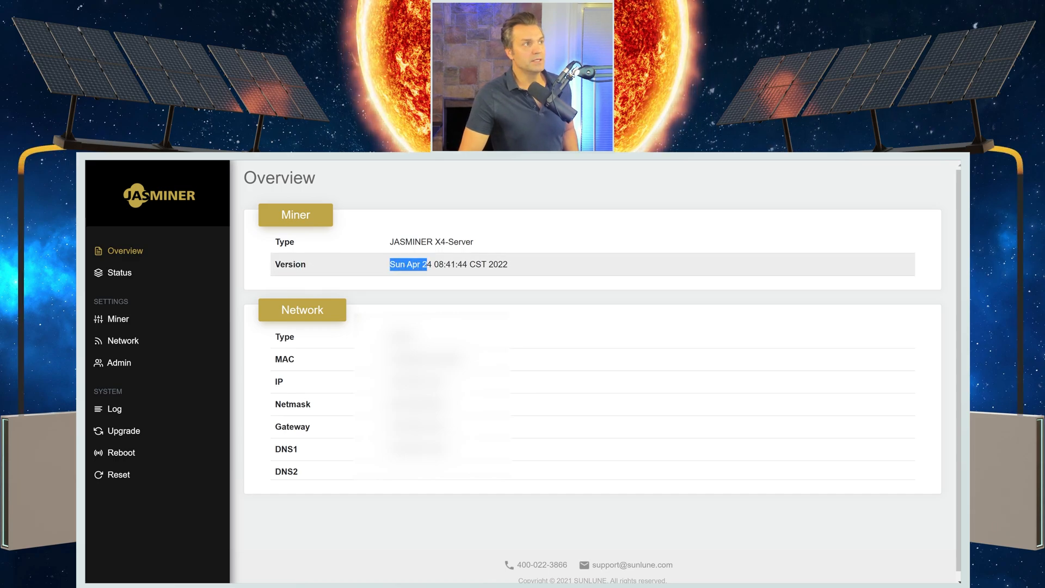
left_click_drag(424, 263, 467, 264)
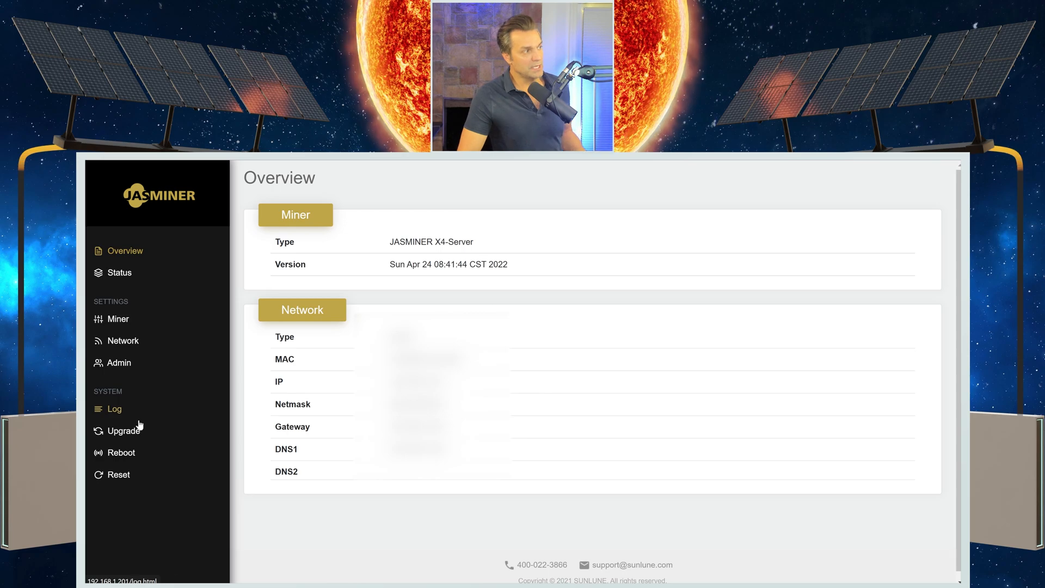
left_click(123, 430)
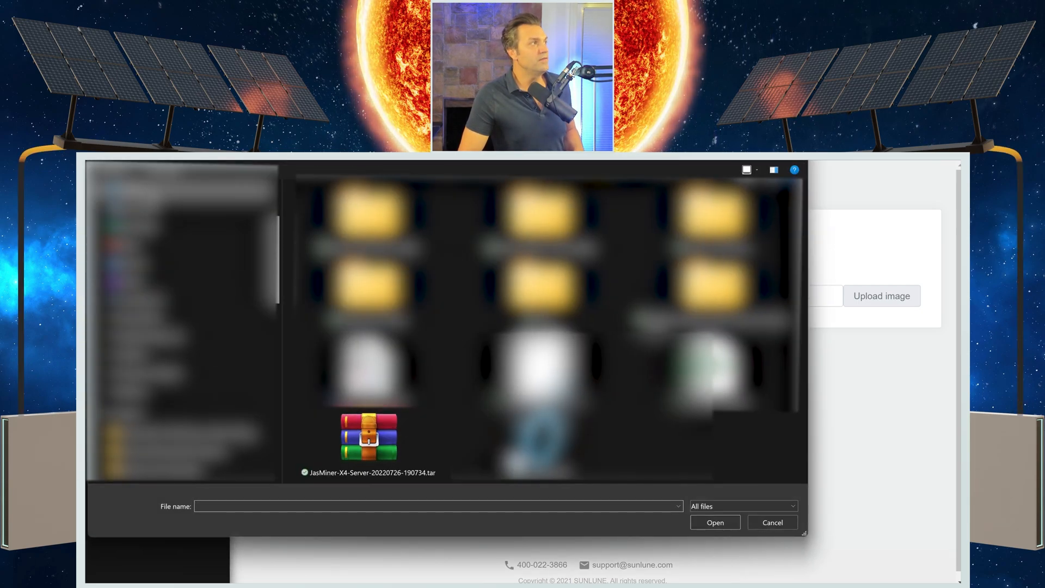
Choose JasMiner-X4-Server-20220726-190734.tar.gz in the file dialog and confirm it
left_click(369, 436)
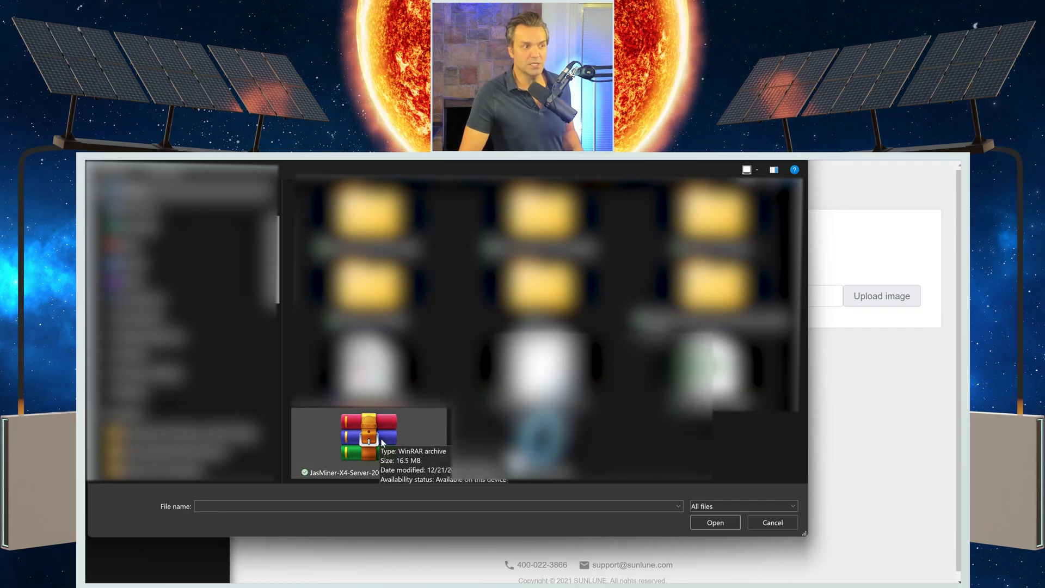
left_click(368, 436)
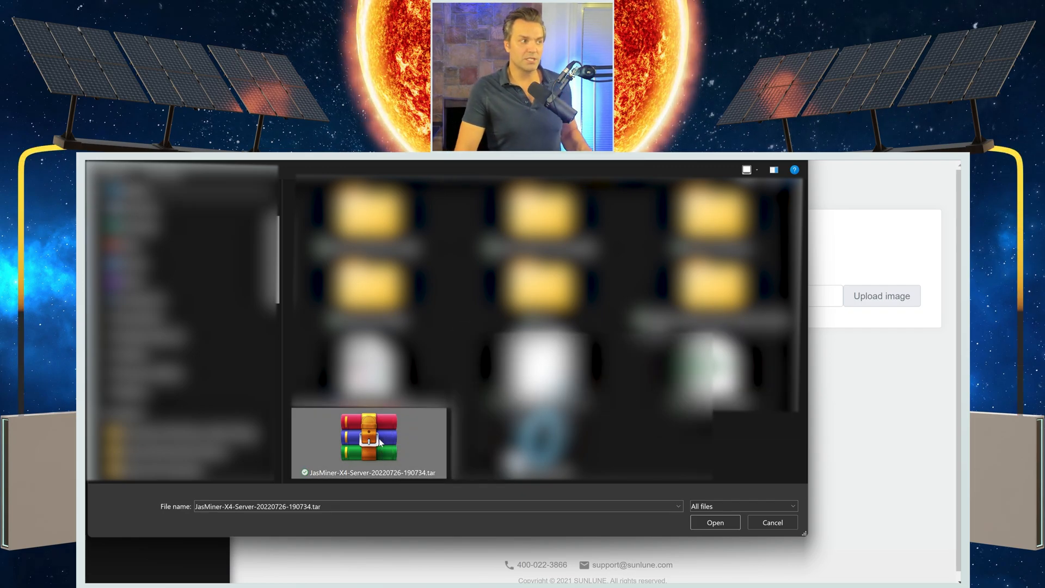
left_click(715, 522)
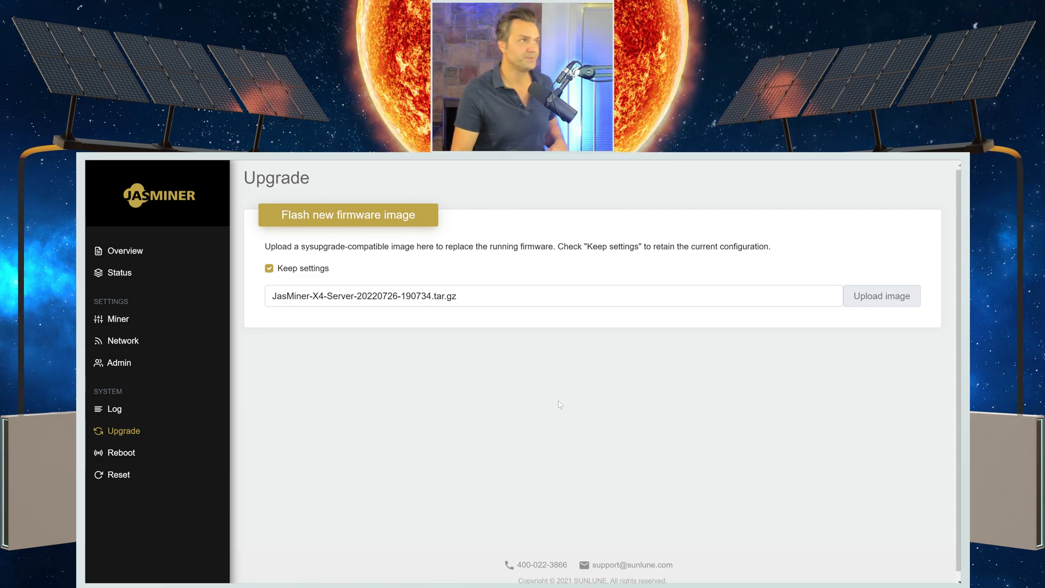
mouse_move(891, 349)
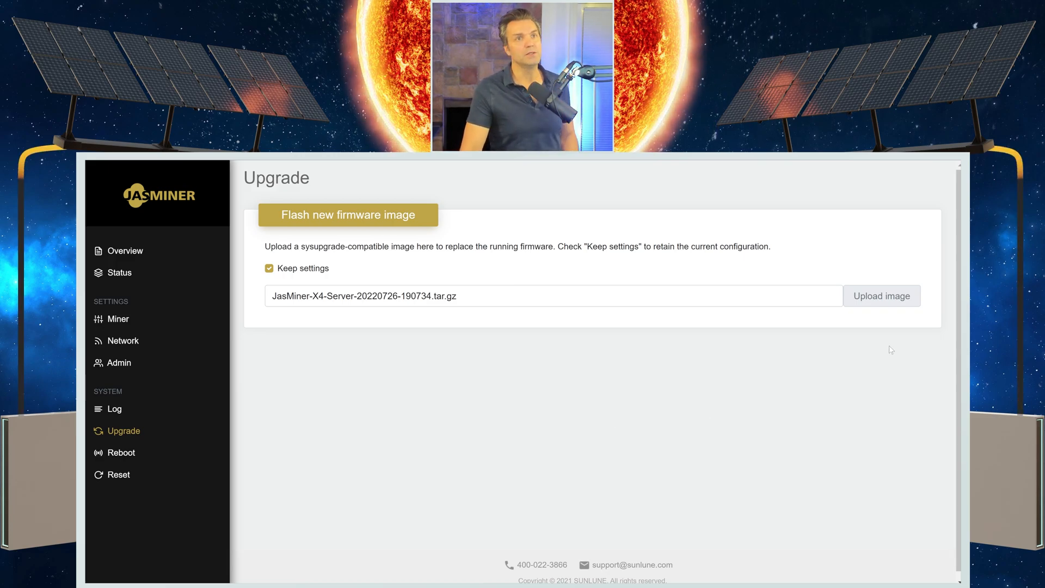
Upload the firmware image and confirm the upgrade prompt to start flashing
left_click(880, 296)
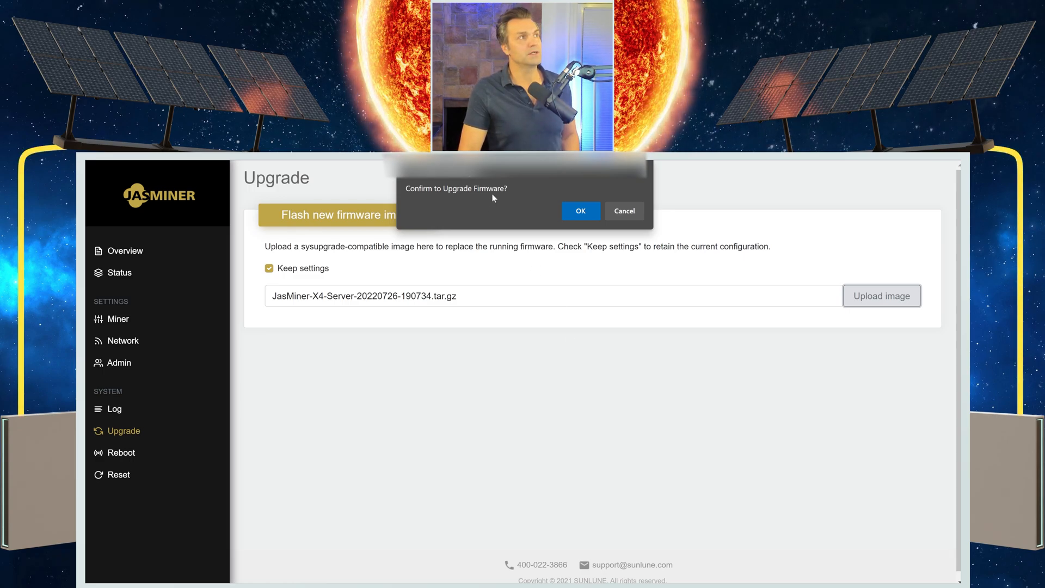
left_click(580, 210)
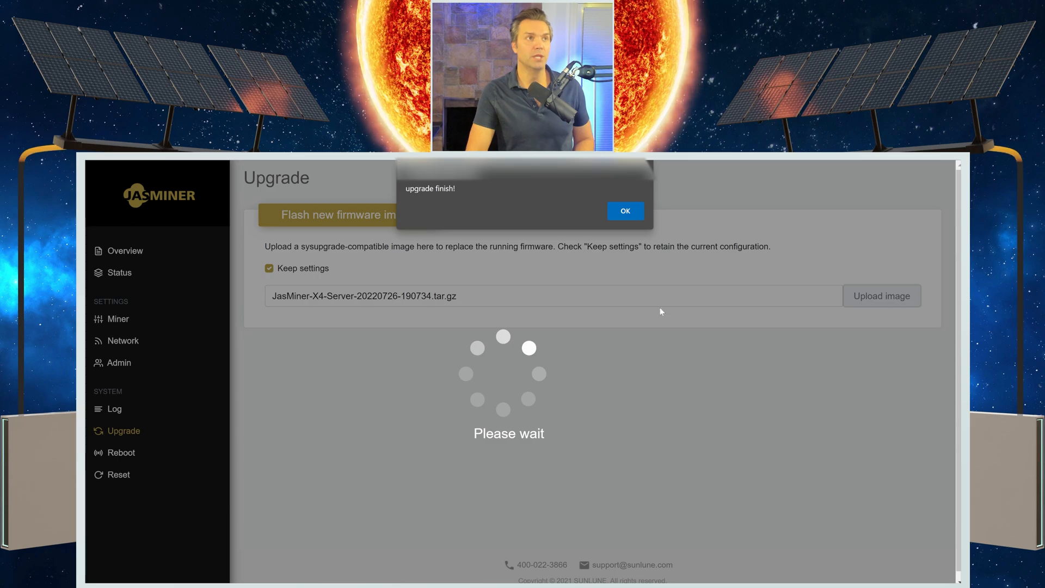
Dismiss the finish message, confirm Version reads Tue Jul 26 2022, then view Status
left_click(624, 211)
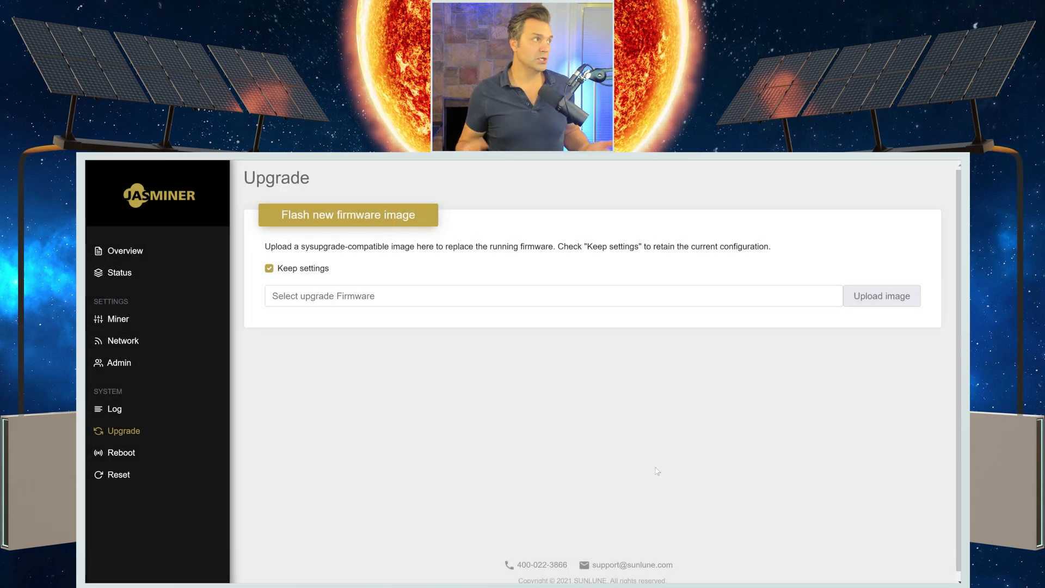
left_click(124, 251)
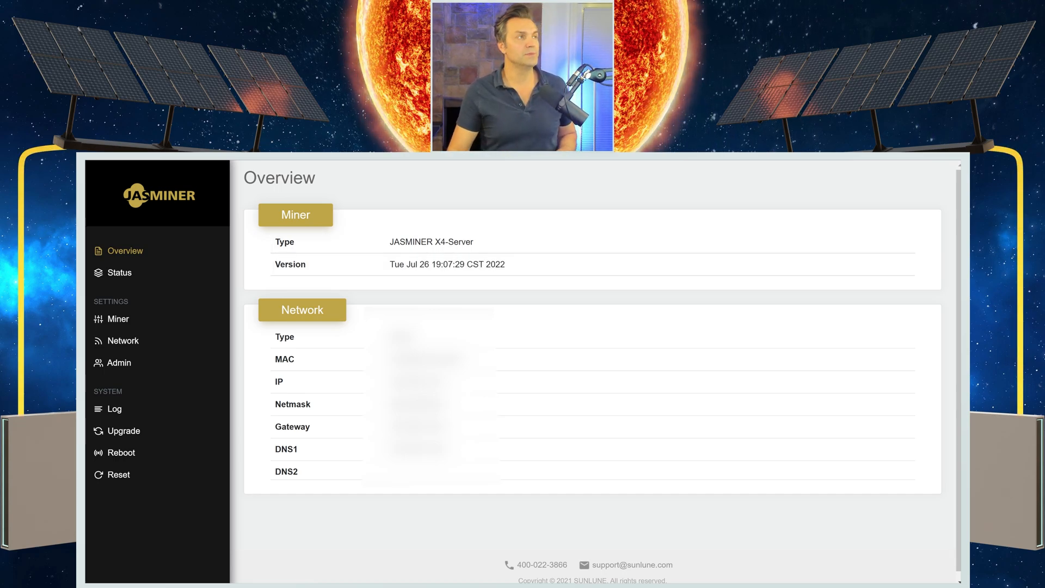
left_click(120, 272)
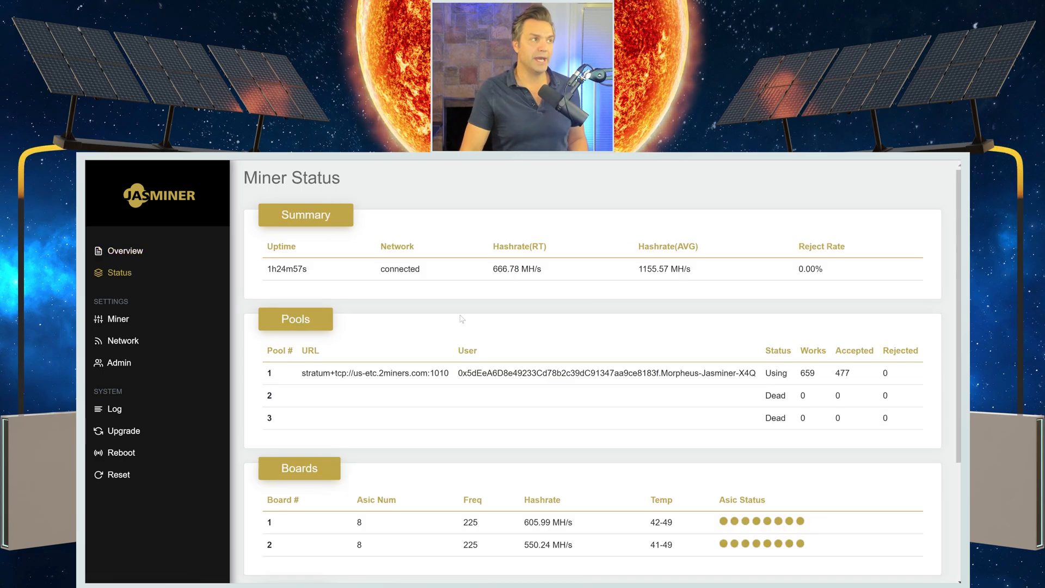